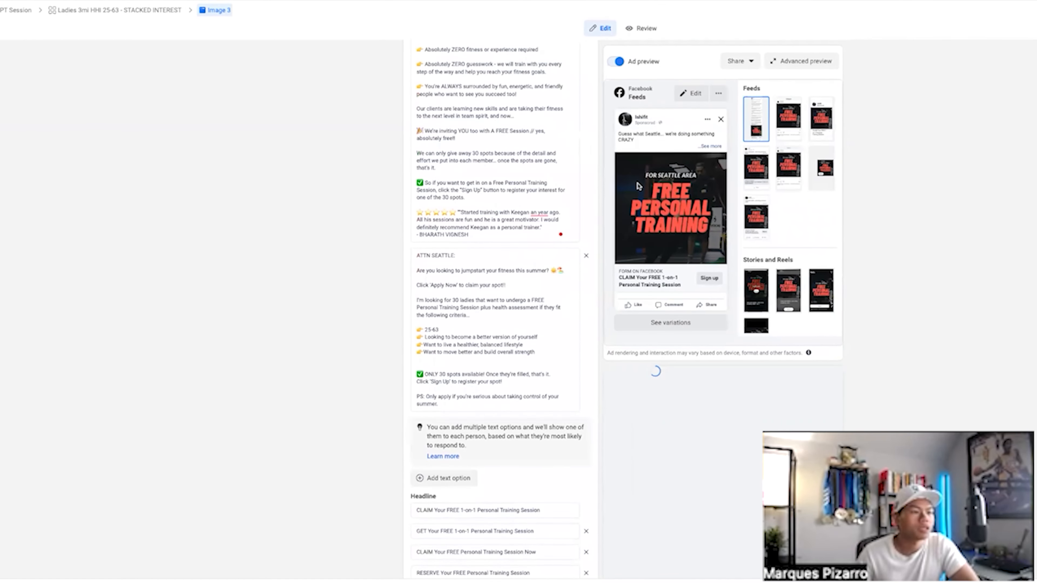
- Bring up the SMS thread where the lead replies 'Hi, yes' to the free 10-day pass offer
{"action": "scroll", "scroll_direction": "up", "scroll_amount": 3}
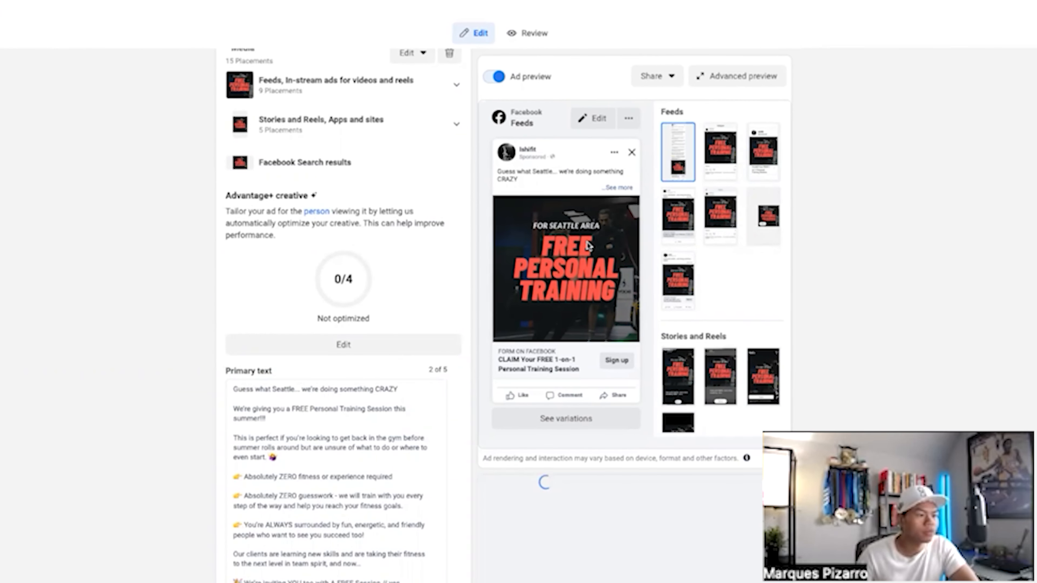
{"action": "mouse_move", "coordinate": [571, 317]}
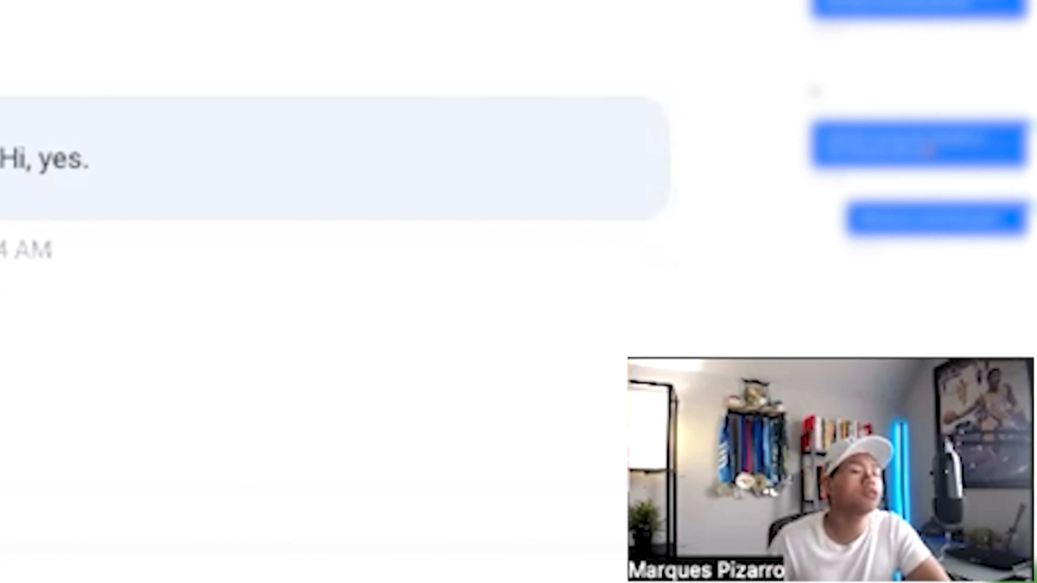
{"action": "double_click", "coordinate": [40, 159]}
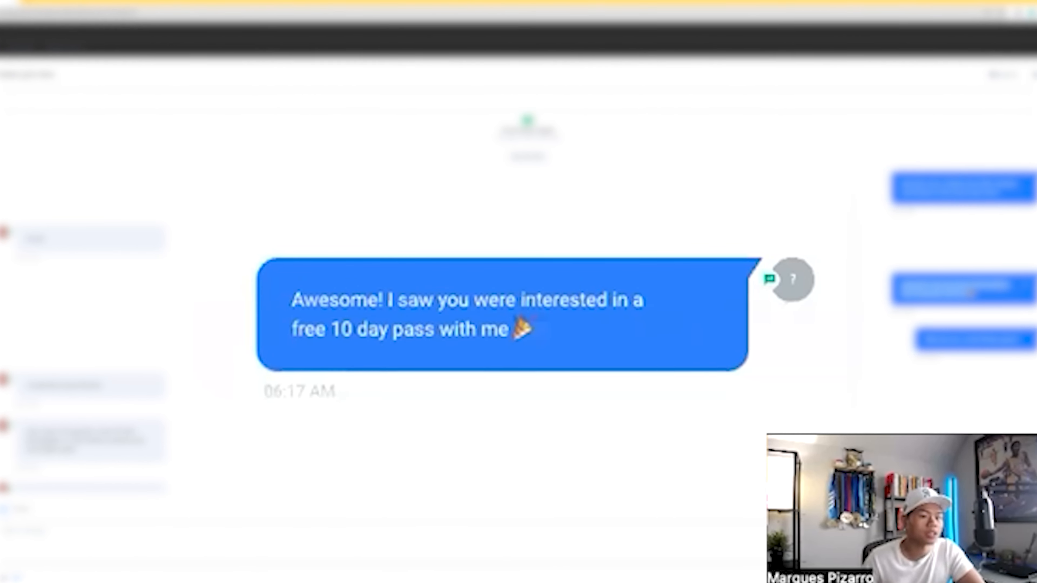
{"action": "mouse_move", "coordinate": [463, 315]}
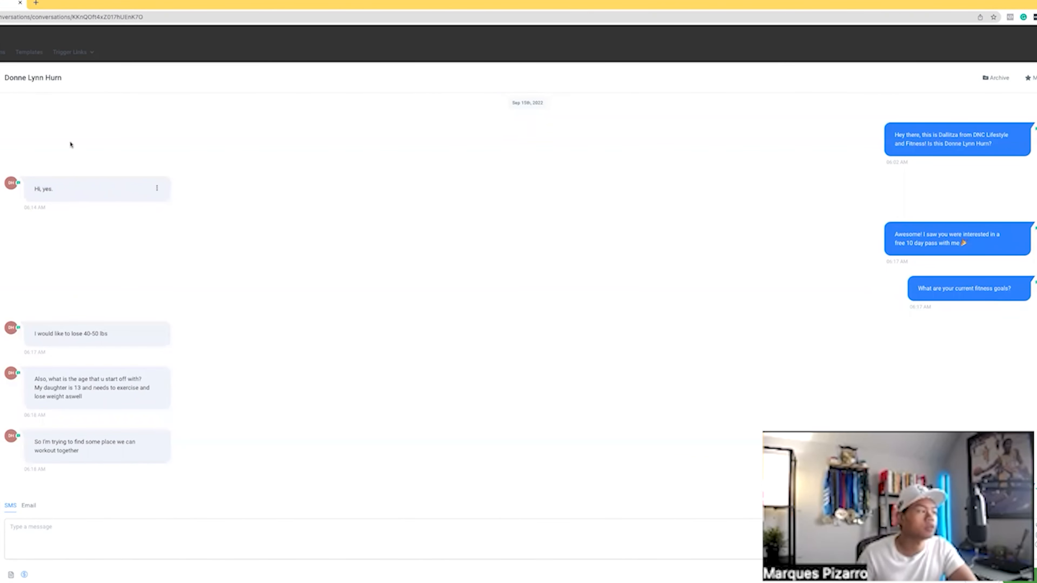
{"action": "scroll", "scroll_direction": "down", "scroll_amount": 3}
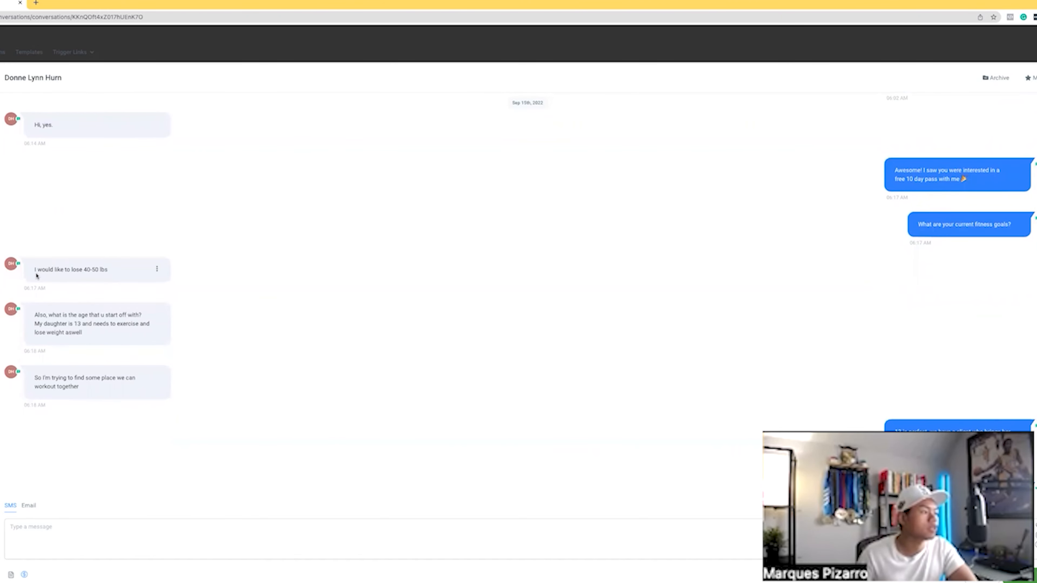
{"action": "scroll", "scroll_direction": "down", "scroll_amount": 3}
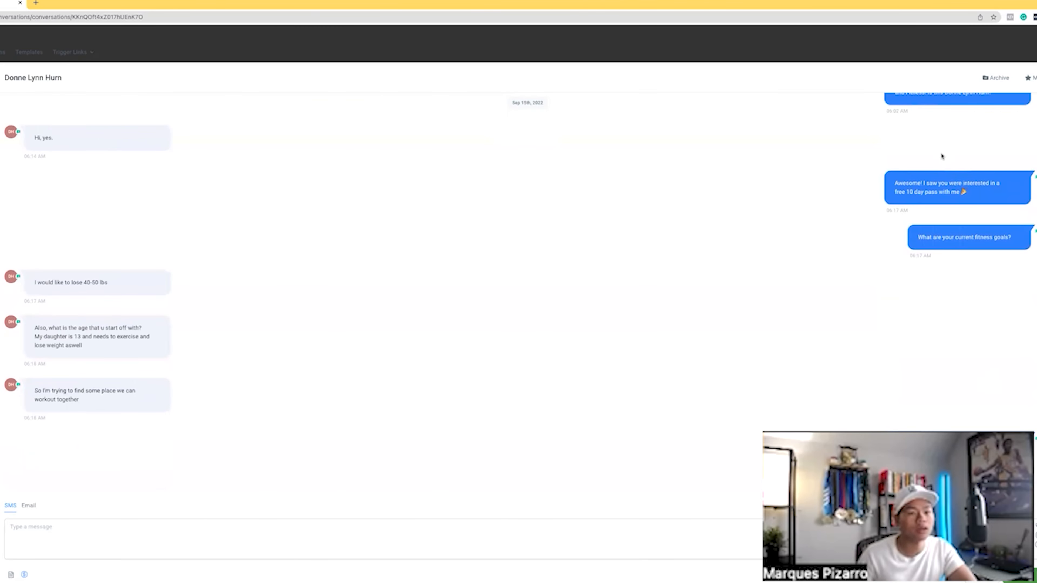
{"action": "scroll", "scroll_direction": "down", "scroll_amount": 3}
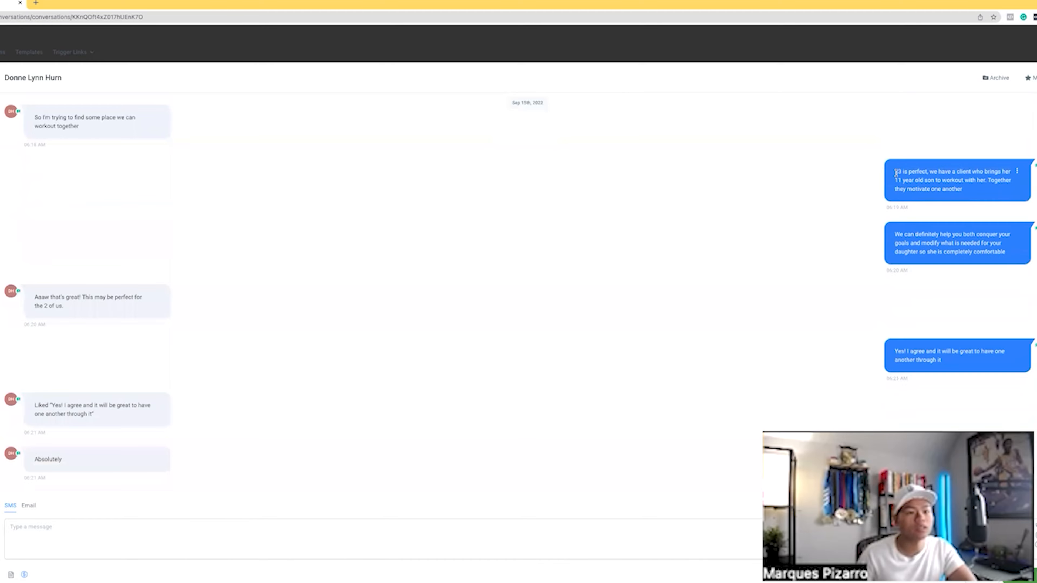
{"action": "scroll", "scroll_direction": "up", "scroll_amount": 3}
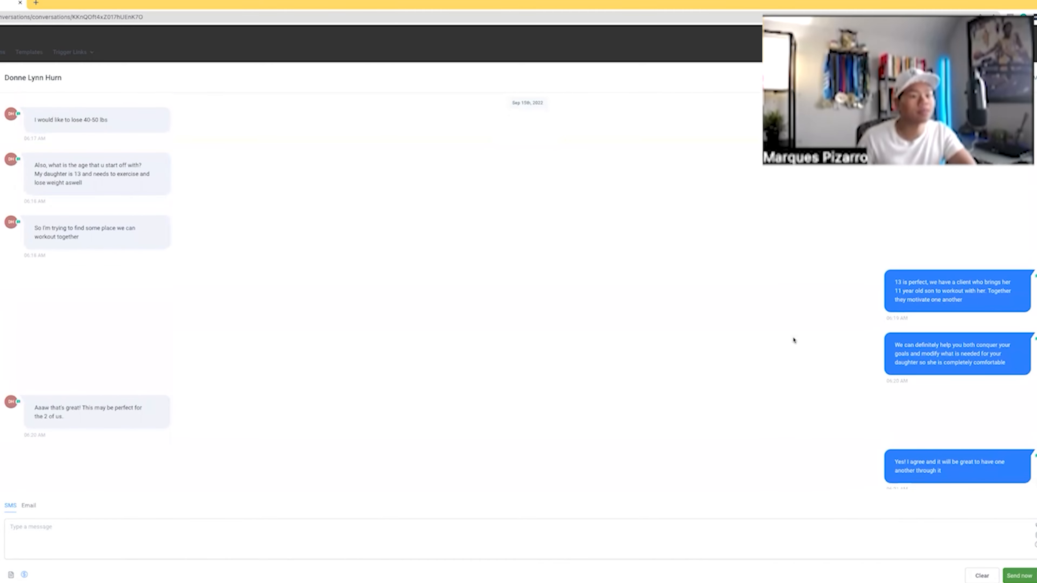
{"action": "scroll", "scroll_direction": "down", "scroll_amount": 3}
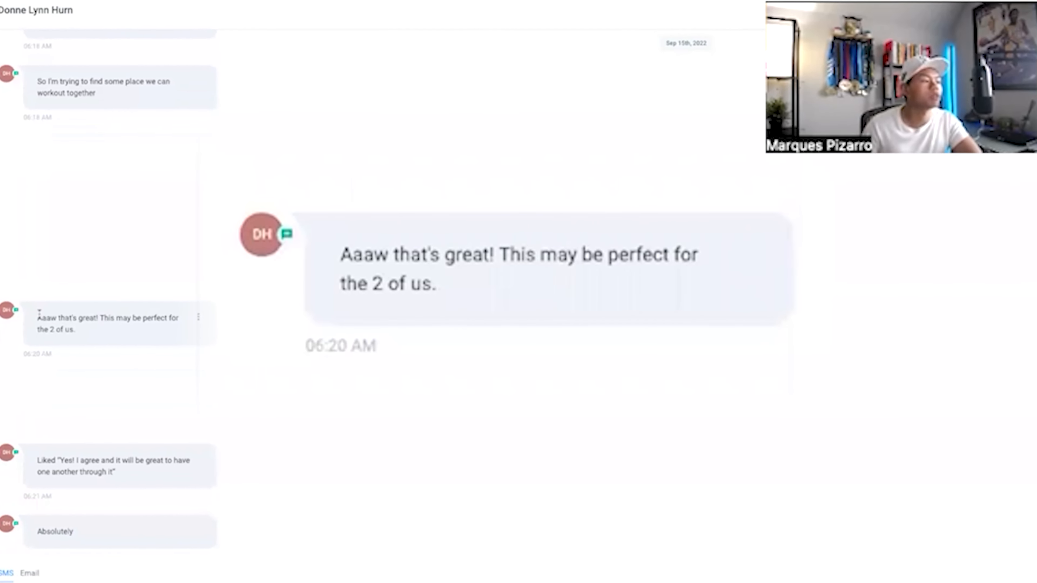
{"action": "double_click", "coordinate": [103, 306]}
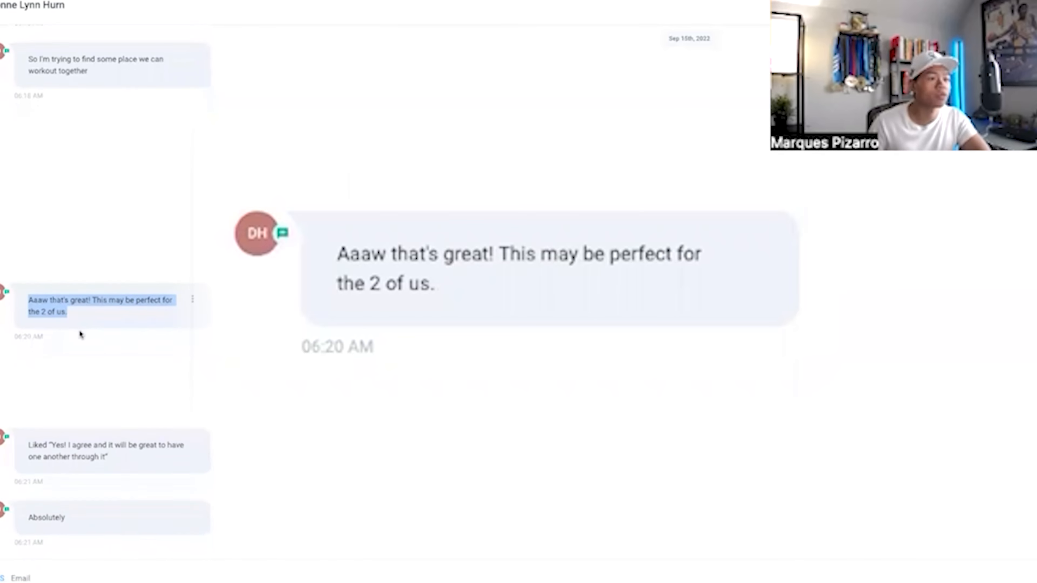
{"action": "scroll", "scroll_direction": "down", "scroll_amount": 3}
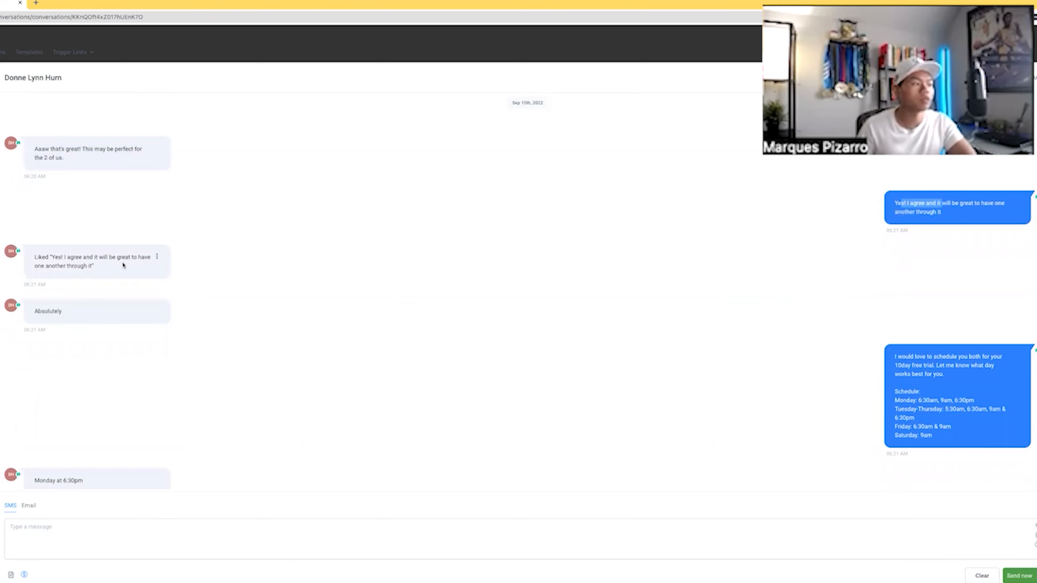
{"action": "mouse_move", "coordinate": [845, 191]}
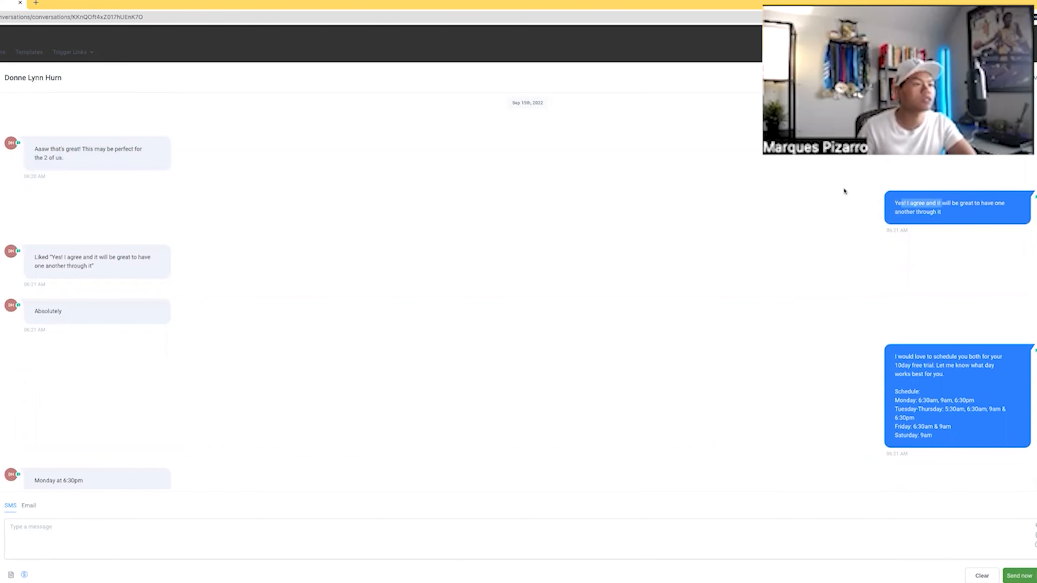
{"action": "scroll", "scroll_direction": "down", "scroll_amount": 3}
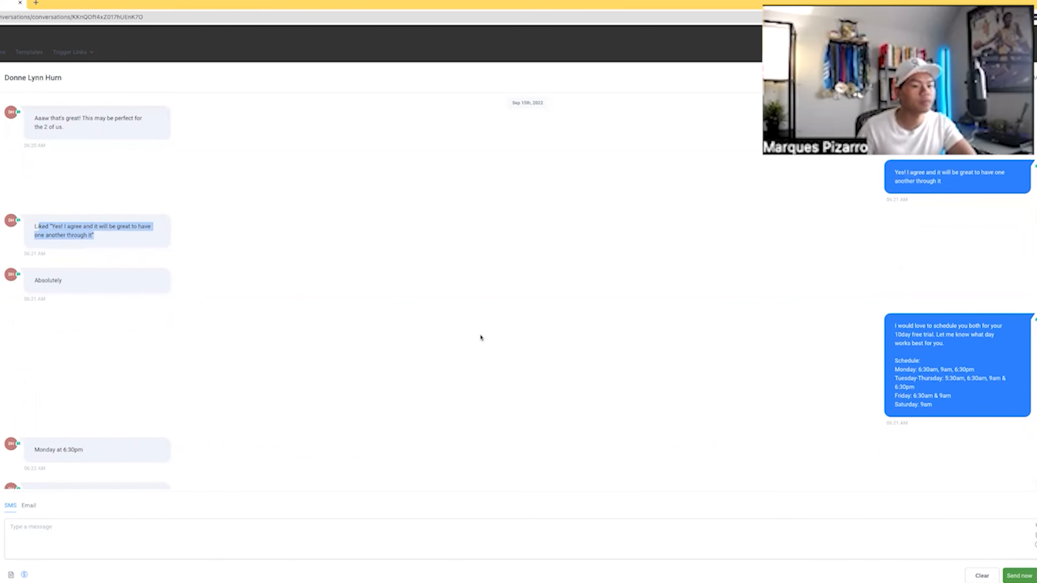
{"action": "scroll", "scroll_direction": "down", "scroll_amount": 3}
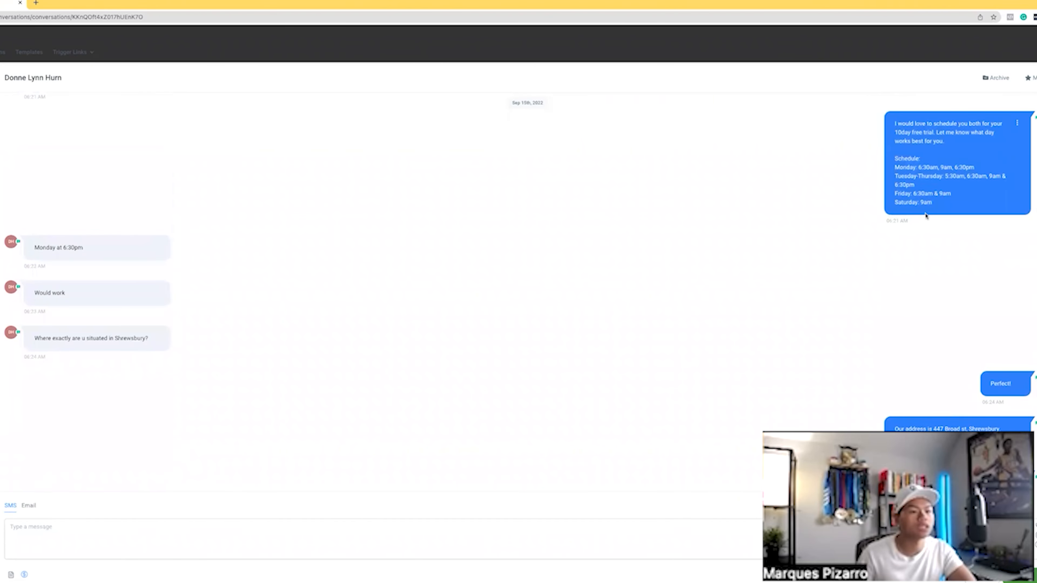
{"action": "scroll", "scroll_direction": "down", "scroll_amount": 3}
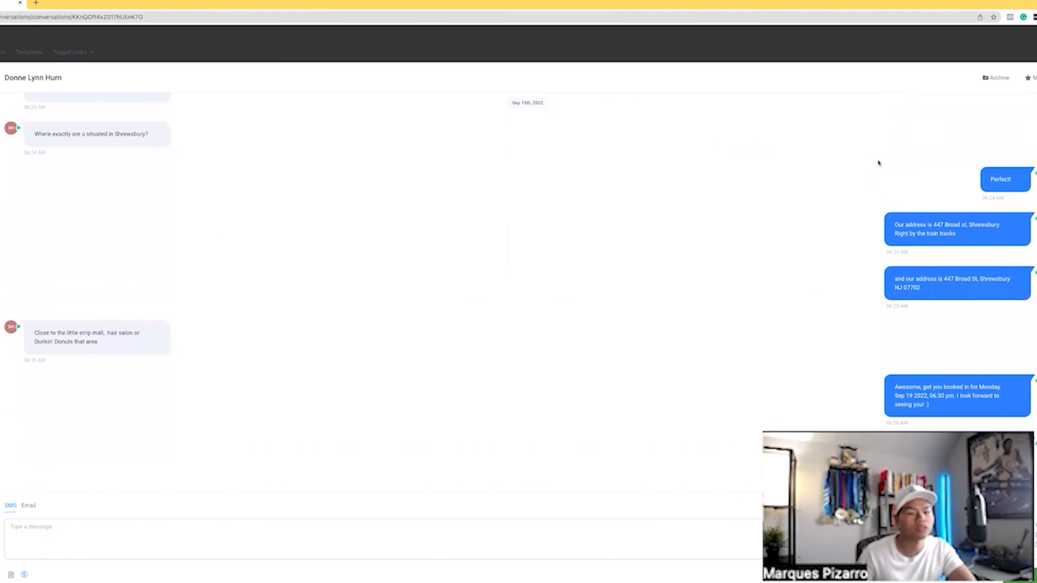
{"action": "scroll", "scroll_direction": "down", "scroll_amount": 3}
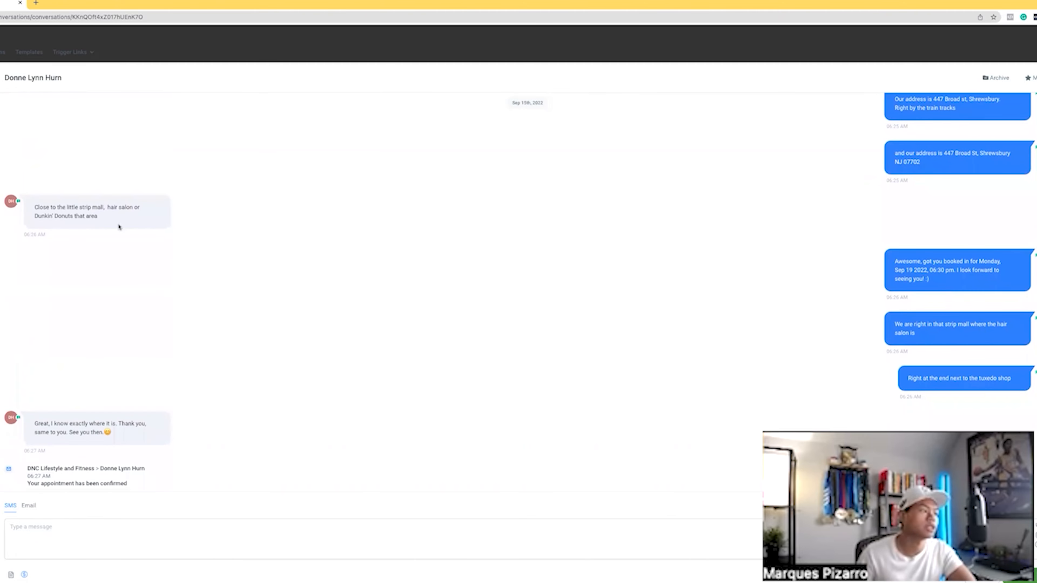
{"action": "scroll", "scroll_direction": "down", "scroll_amount": 3}
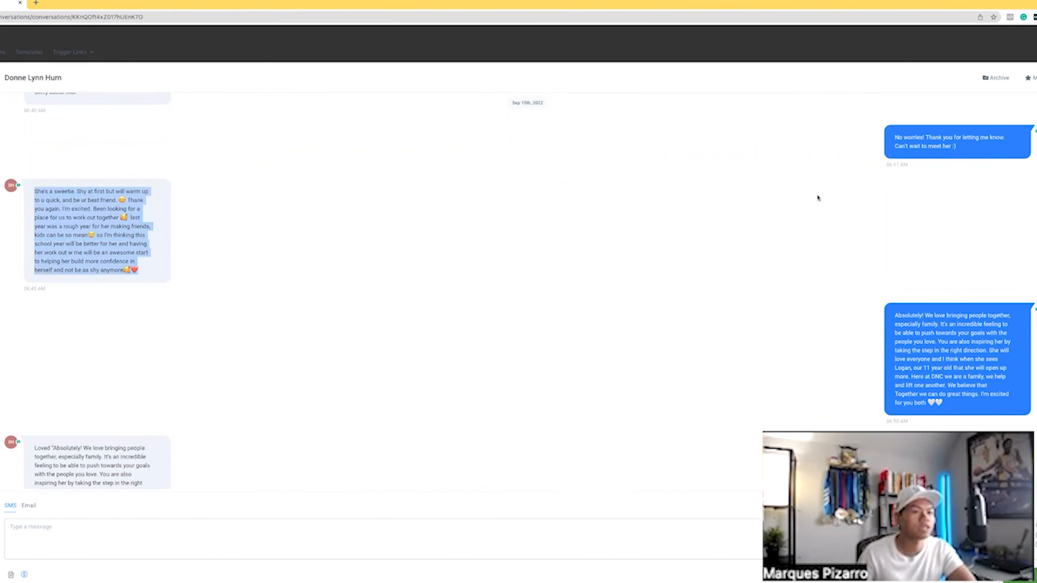
{"action": "scroll", "scroll_direction": "down", "scroll_amount": 3}
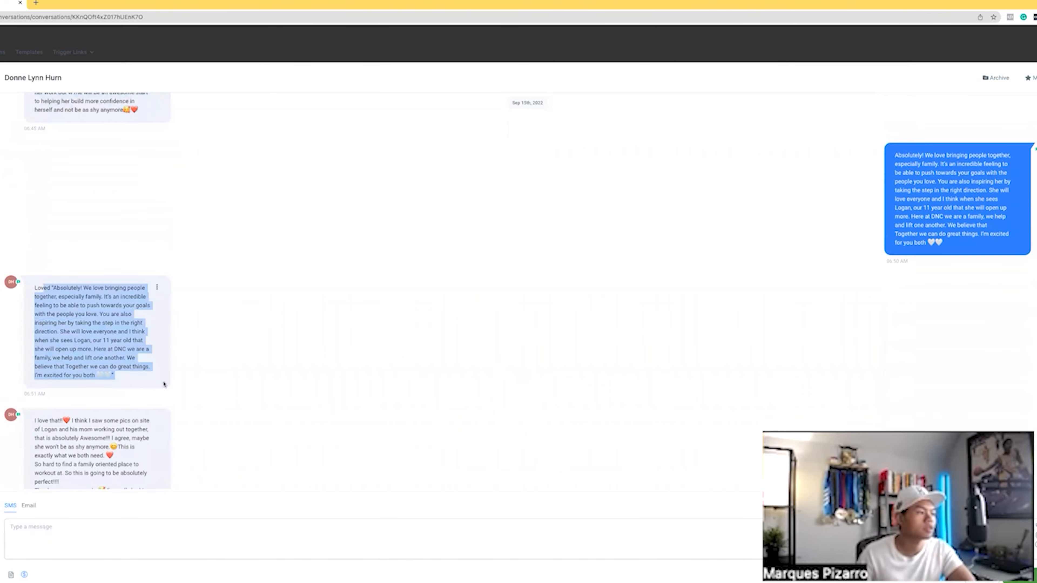
{"action": "scroll", "scroll_direction": "down", "scroll_amount": 3}
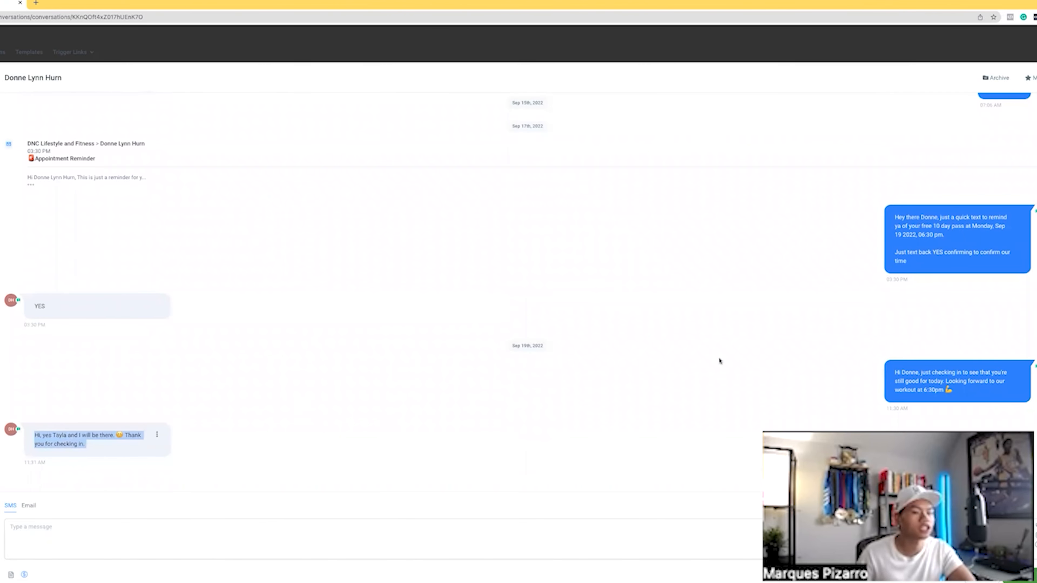
{"action": "mouse_move", "coordinate": [390, 291]}
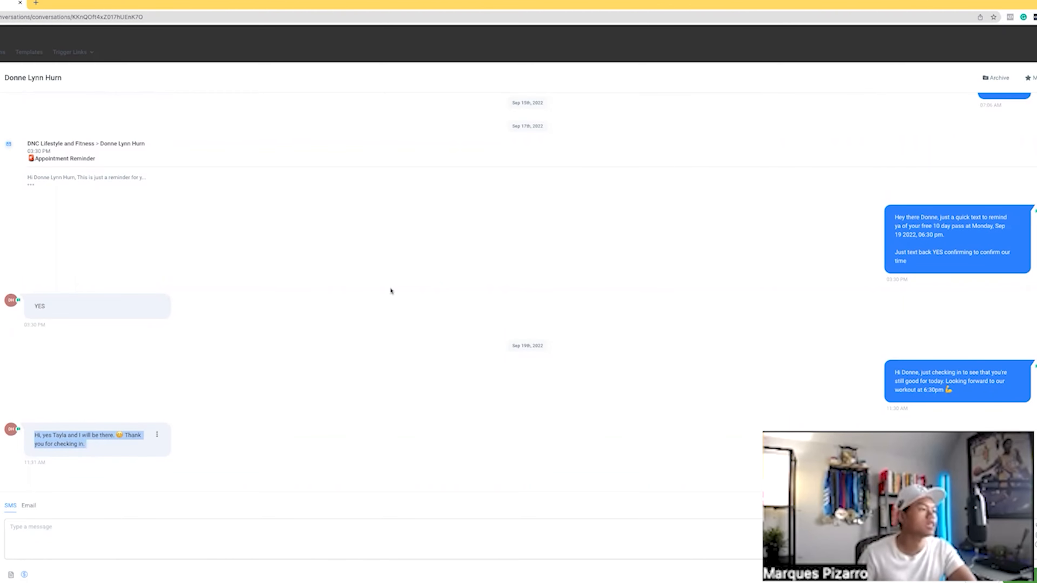
{"action": "scroll", "scroll_direction": "down", "scroll_amount": 3}
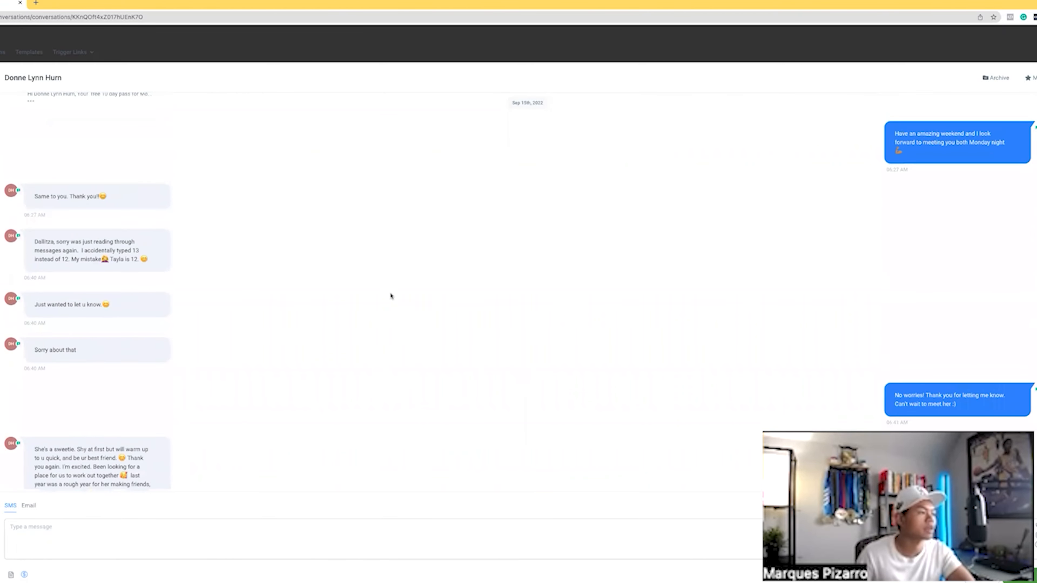
{"action": "scroll", "scroll_direction": "up", "scroll_amount": 3}
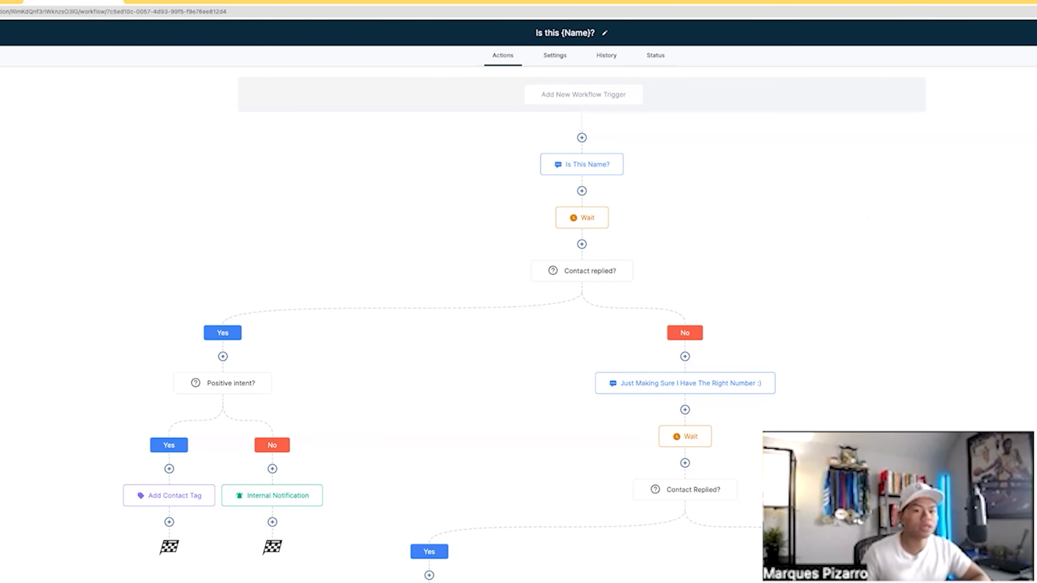
{"action": "scroll", "scroll_direction": "down", "scroll_amount": 3}
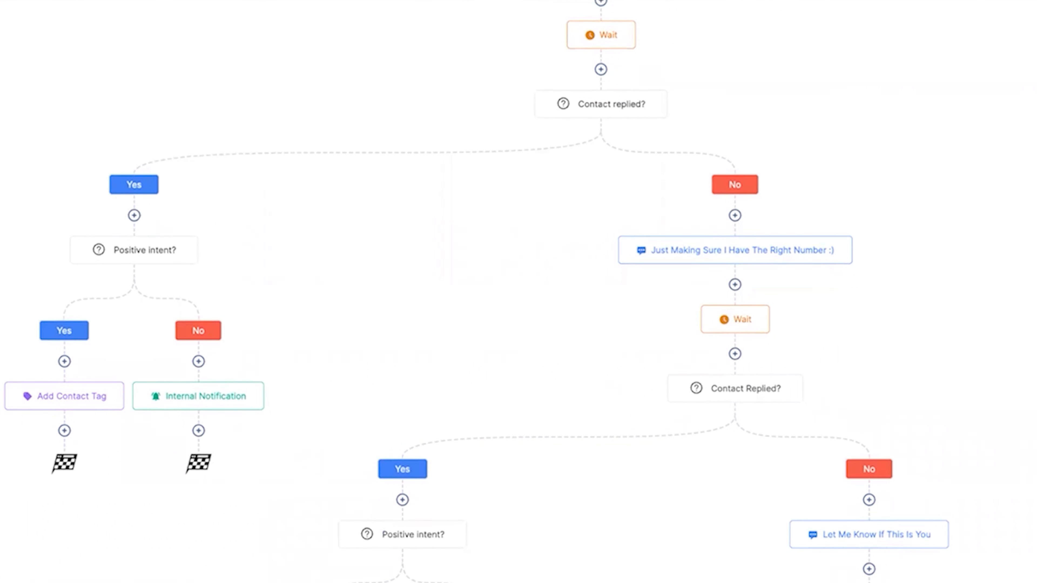
{"action": "scroll", "scroll_direction": "down", "scroll_amount": 3}
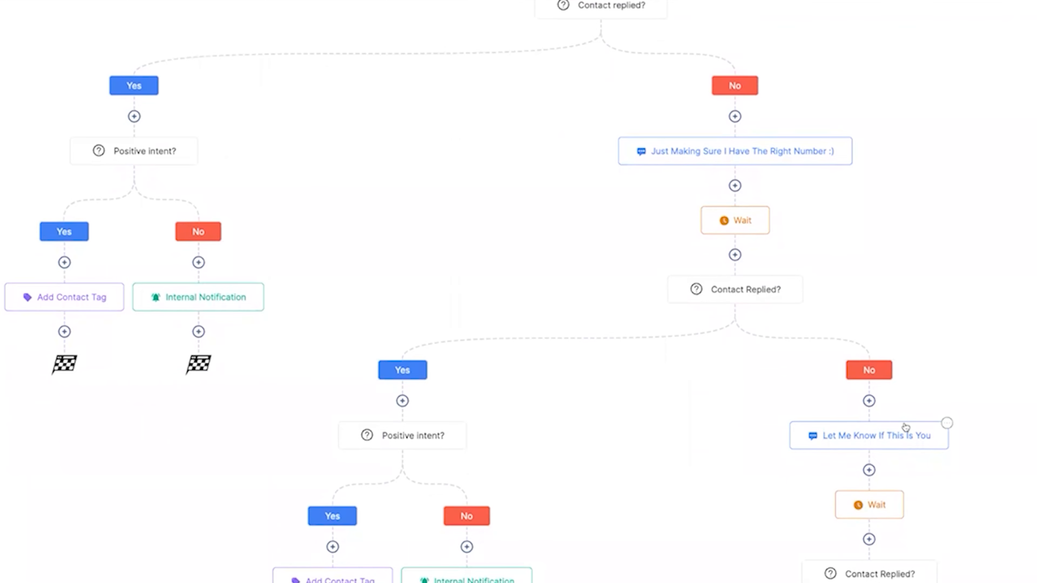
{"action": "scroll", "scroll_direction": "down", "scroll_amount": 3}
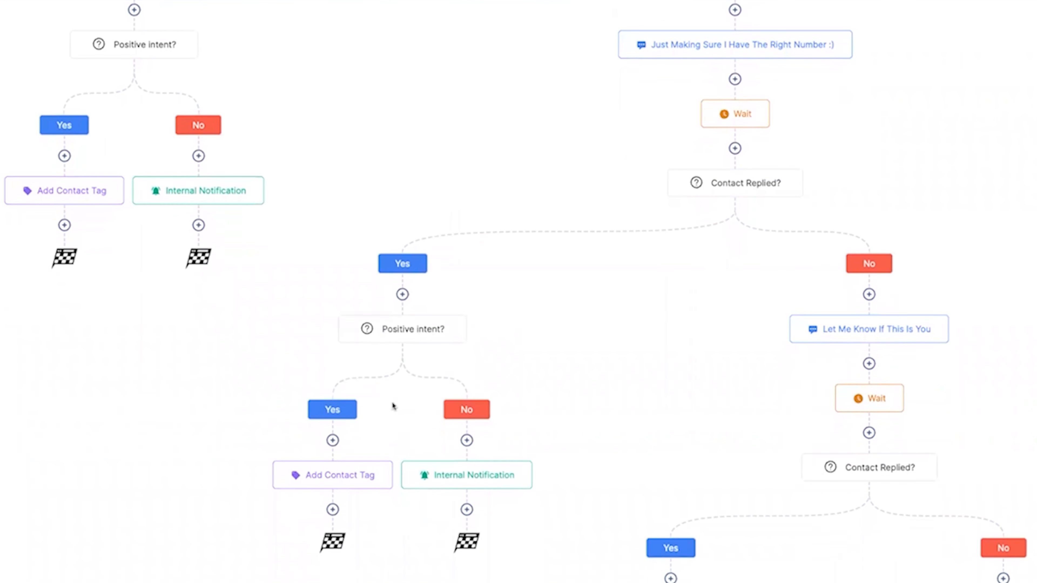
{"action": "scroll", "scroll_direction": "down", "scroll_amount": 3}
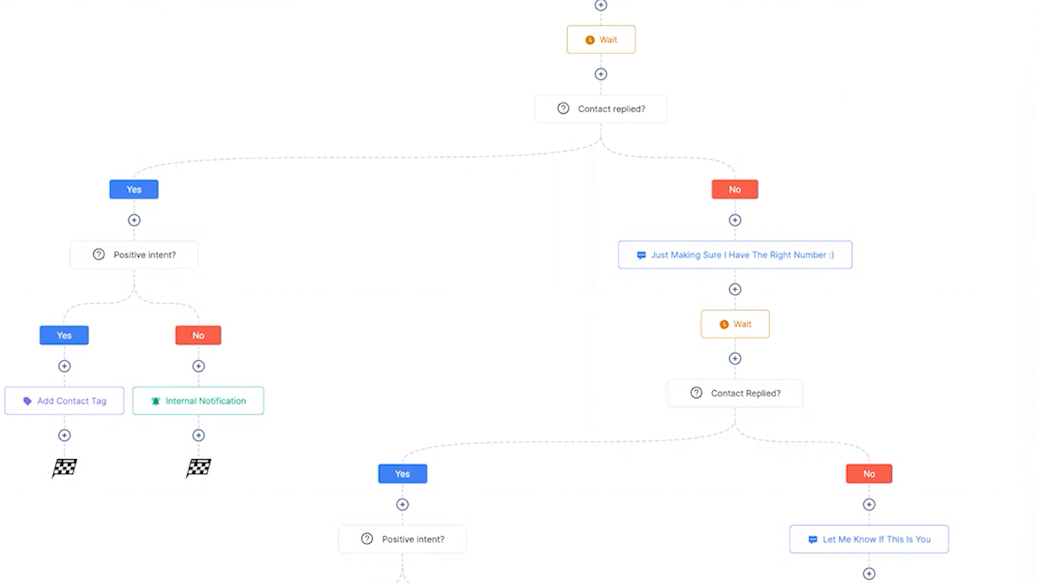
{"action": "scroll", "scroll_direction": "down", "scroll_amount": 3}
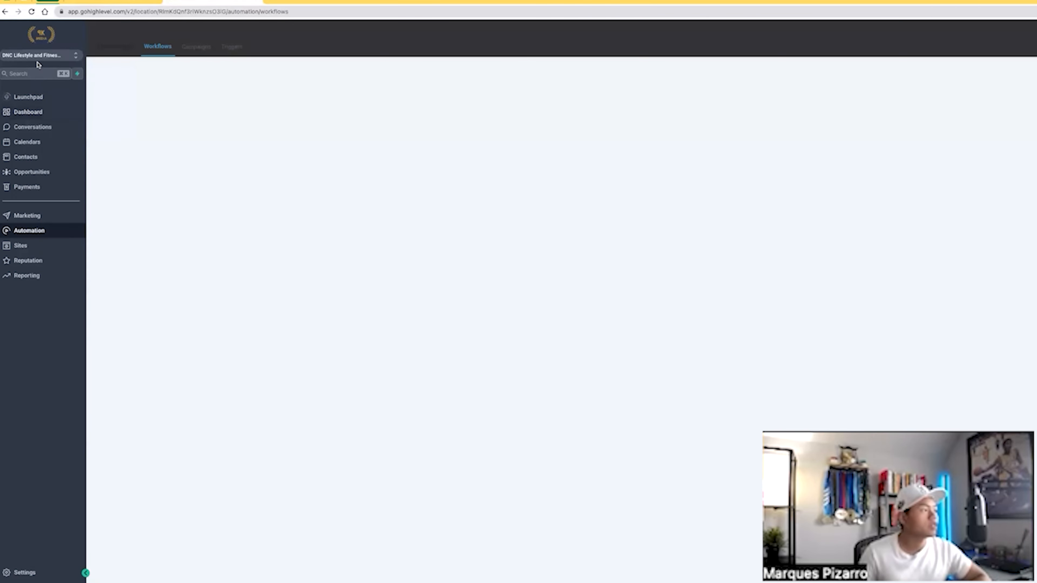
- Switch to the FNZO Bootcamp sub-account via the switcher search 'fnzo', landing on its Workflow List
{"action": "left_click", "coordinate": [36, 55]}
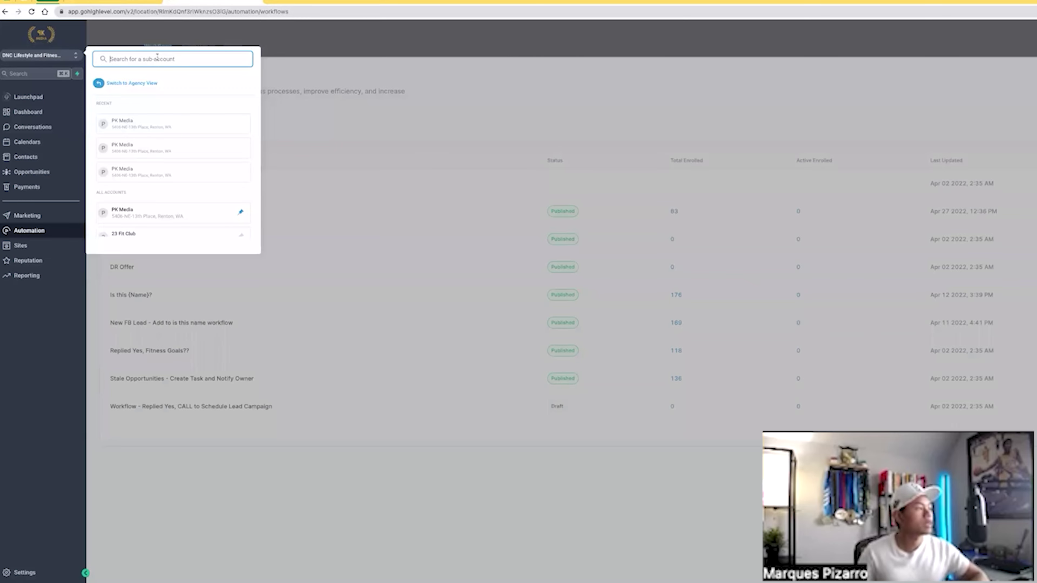
{"action": "type", "text": "fnzo"}
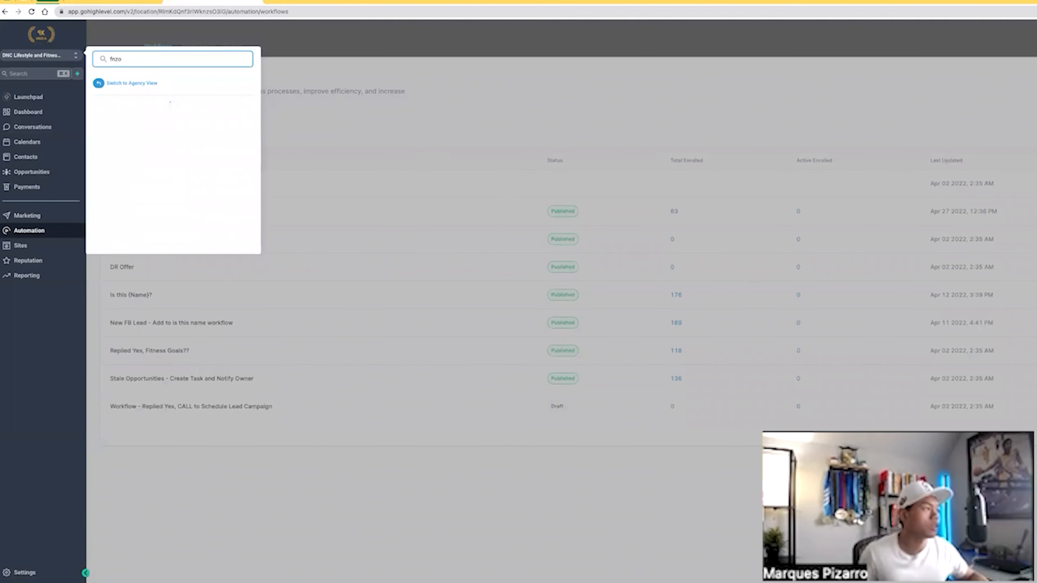
{"action": "left_click", "coordinate": [171, 103]}
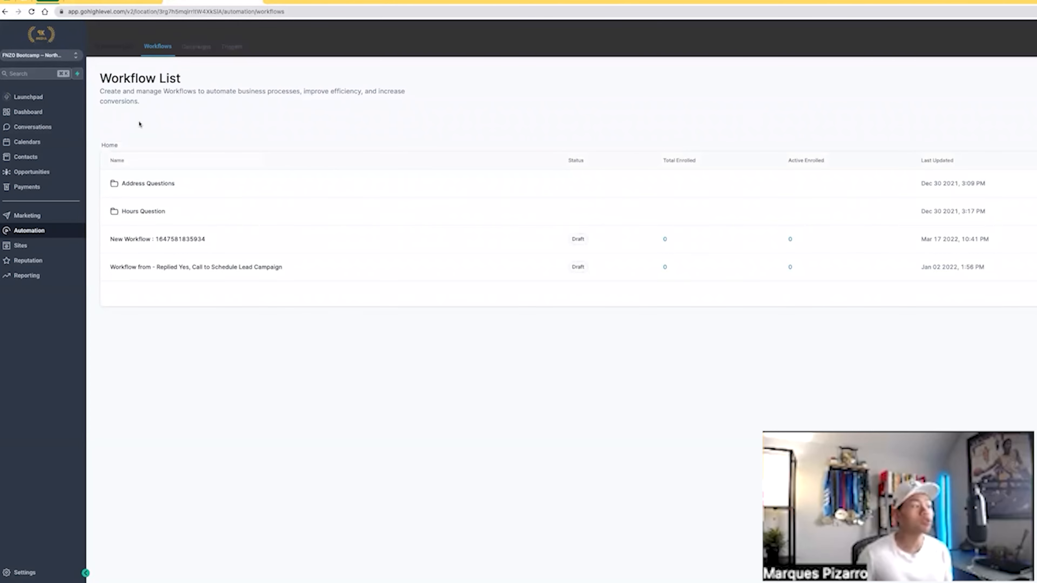
{"action": "mouse_move", "coordinate": [170, 284]}
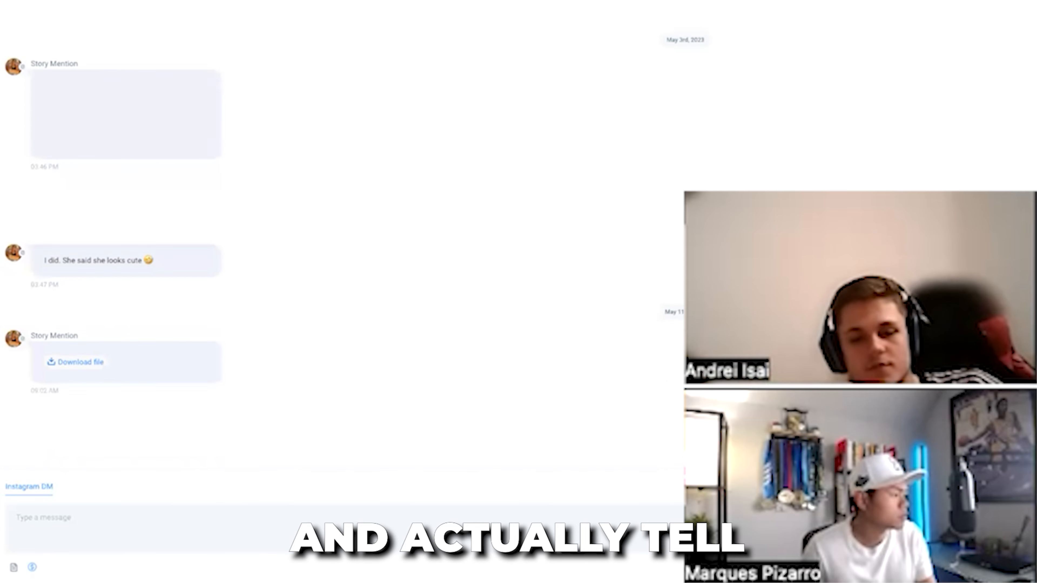
- Scroll through the Messenger thread where the lead shares a goal of losing over 70 pounds
{"action": "scroll", "scroll_direction": "down", "scroll_amount": 3}
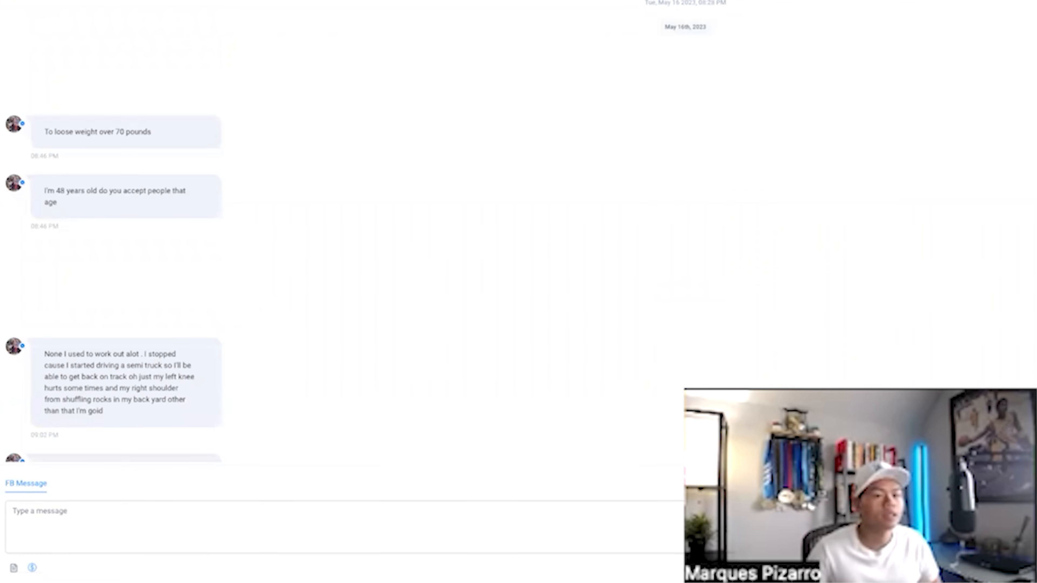
{"action": "scroll", "scroll_direction": "up", "scroll_amount": 3}
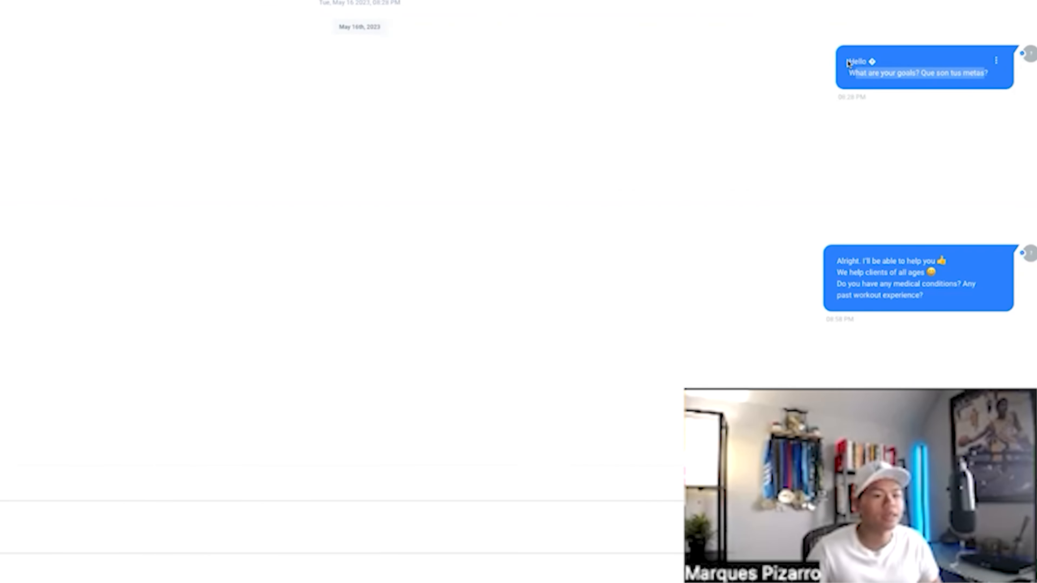
{"action": "scroll", "scroll_direction": "up", "scroll_amount": 3}
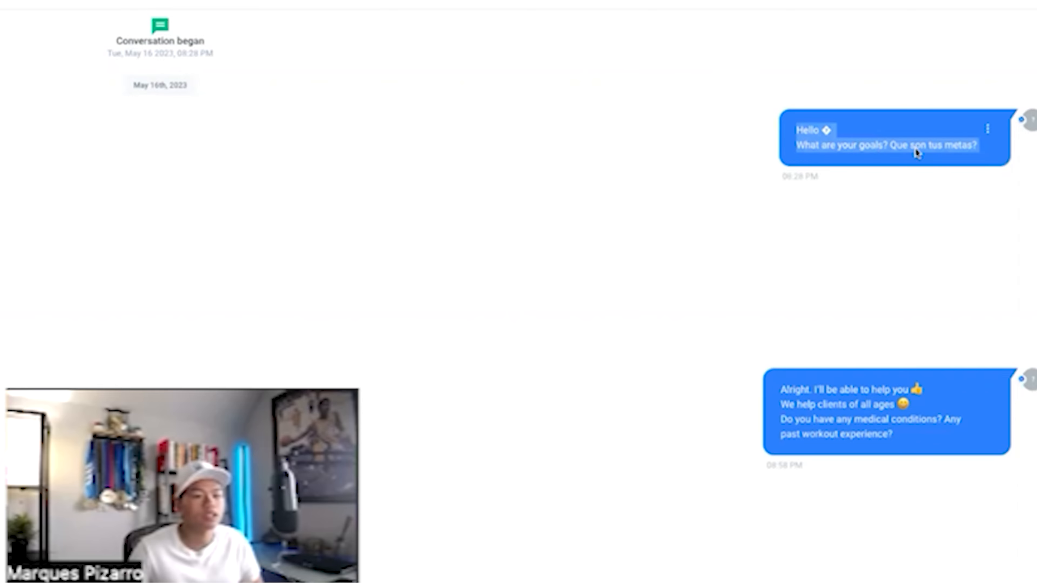
{"action": "mouse_move", "coordinate": [194, 169]}
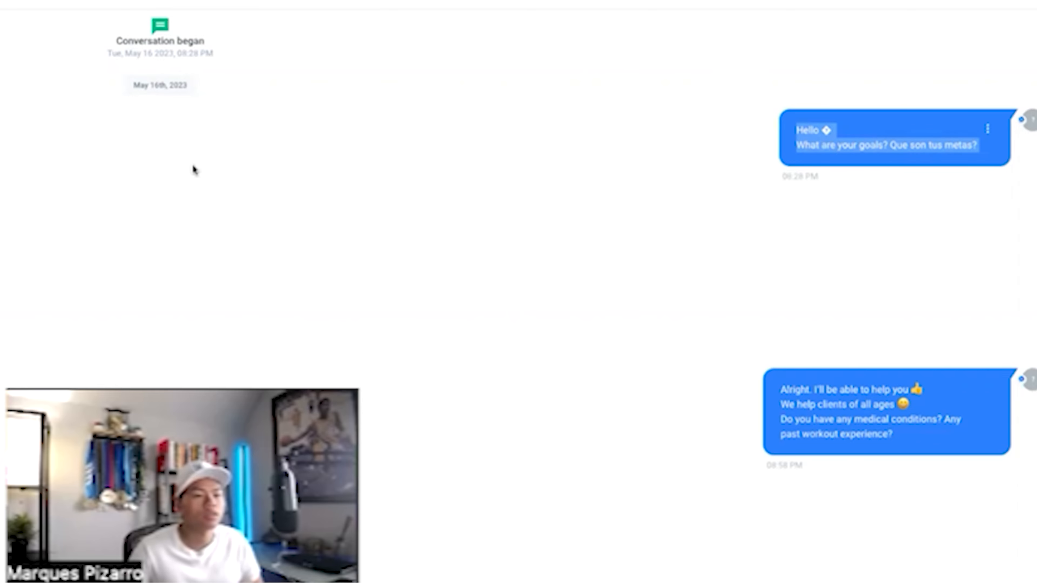
{"action": "scroll", "scroll_direction": "down", "scroll_amount": 3}
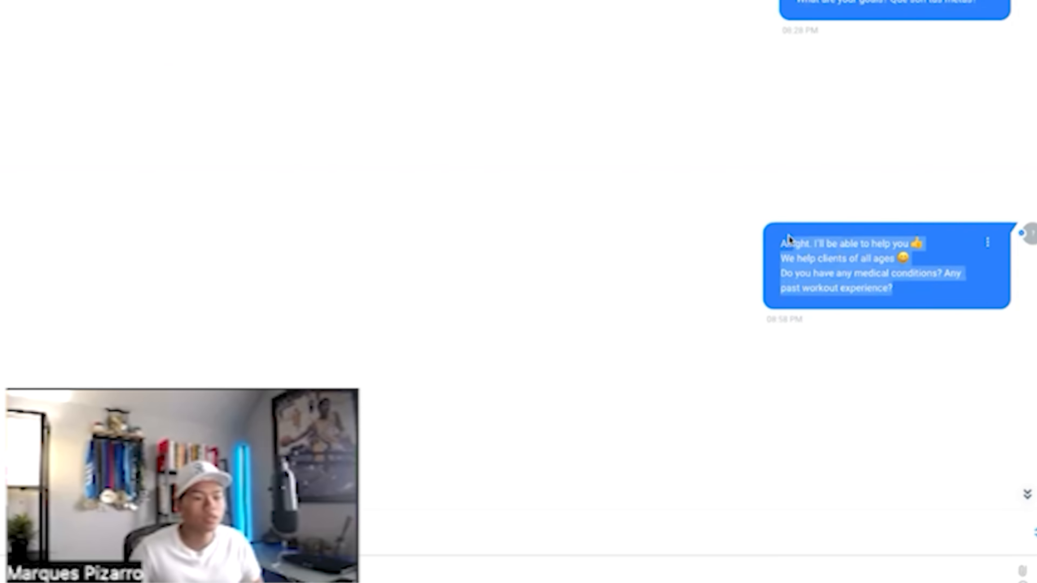
{"action": "scroll", "scroll_direction": "down", "scroll_amount": 3}
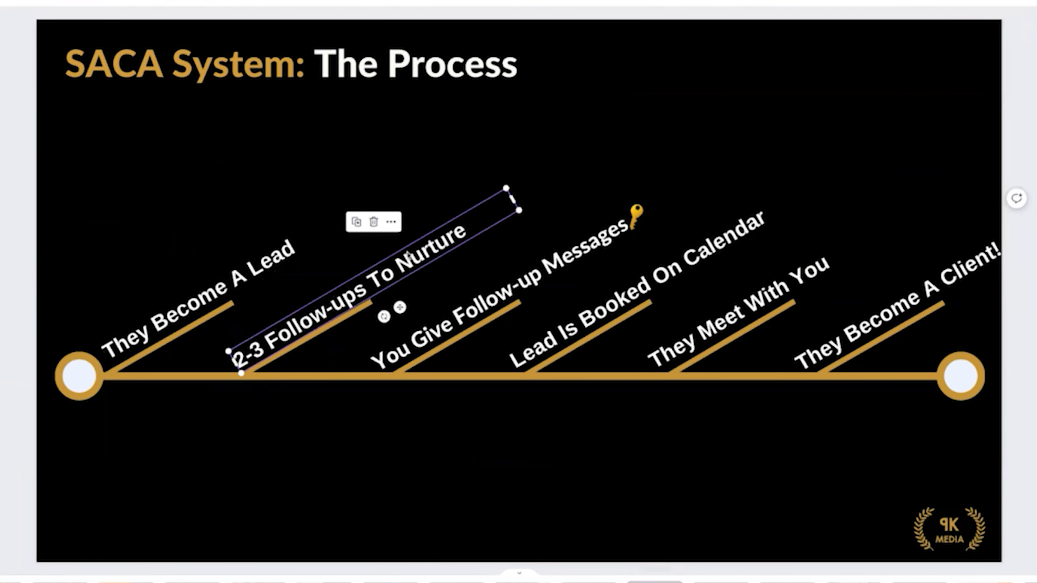
- Single out the 2-3 Follow-ups, You Give Follow-up Messages and Lead Is Booked On Calendar stages
{"action": "left_click", "coordinate": [354, 380]}
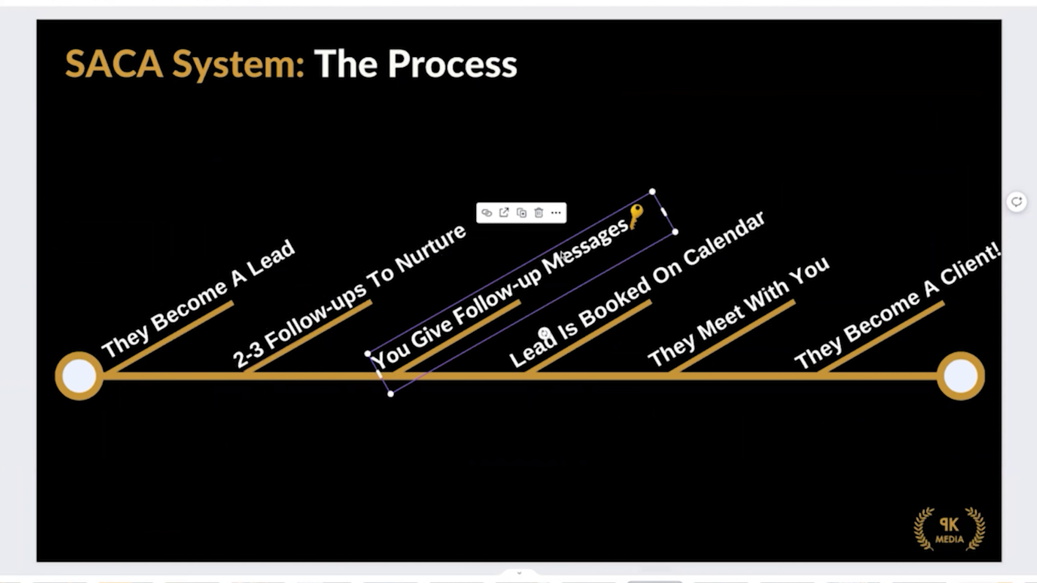
{"action": "left_click", "coordinate": [363, 378]}
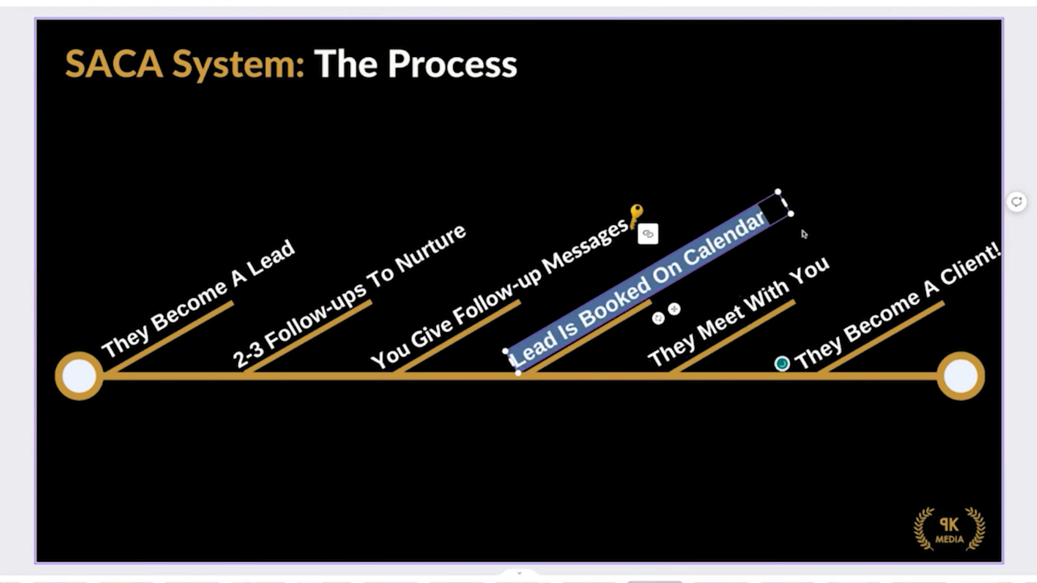
{"action": "left_click", "coordinate": [728, 304]}
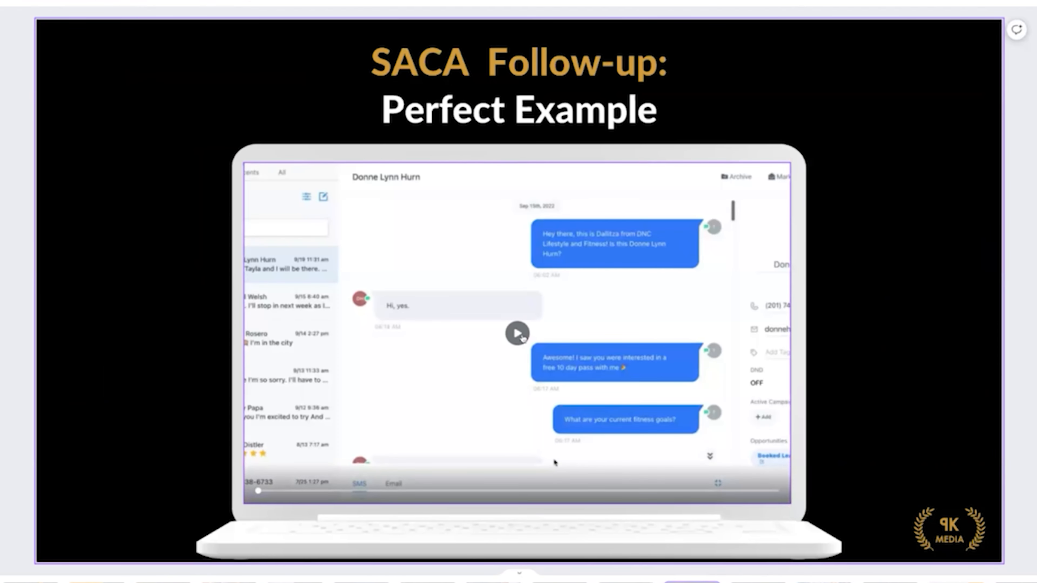
- Play the embedded example conversation video on the SACA Follow-up: Perfect Example slide
{"action": "left_click", "coordinate": [518, 333]}
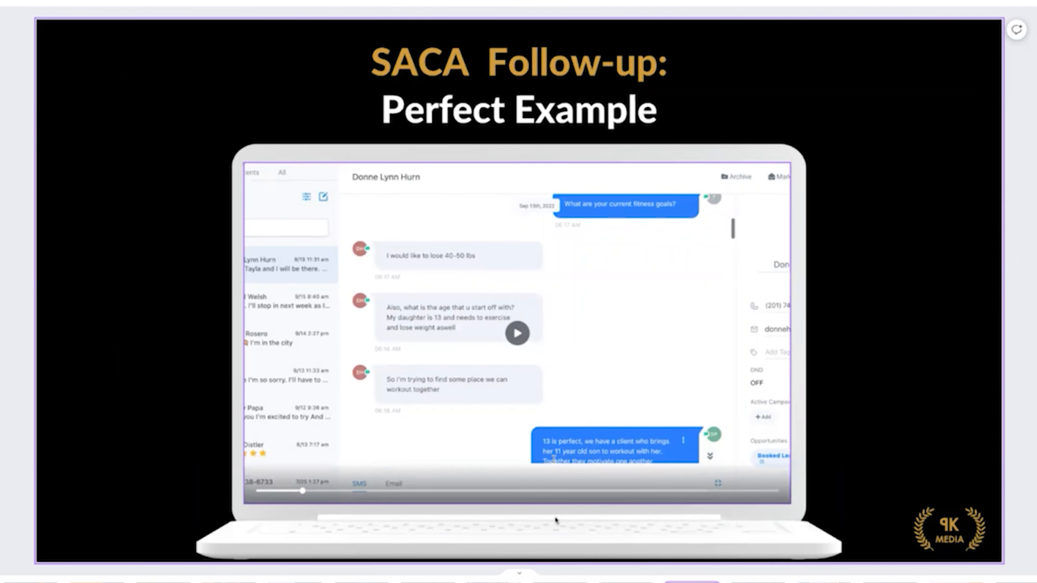
{"action": "scroll", "scroll_direction": "up", "scroll_amount": 3}
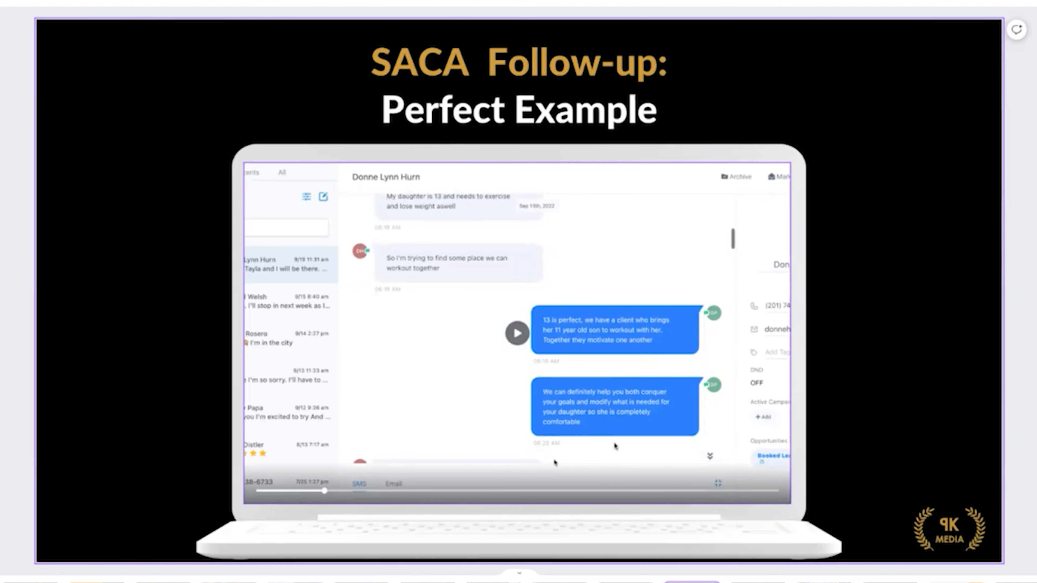
{"action": "mouse_move", "coordinate": [643, 339]}
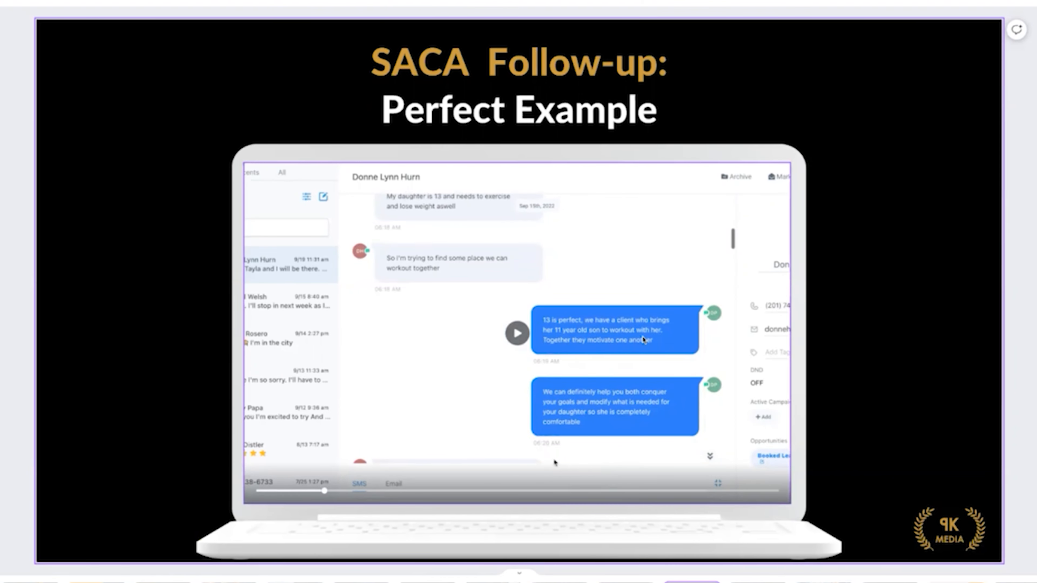